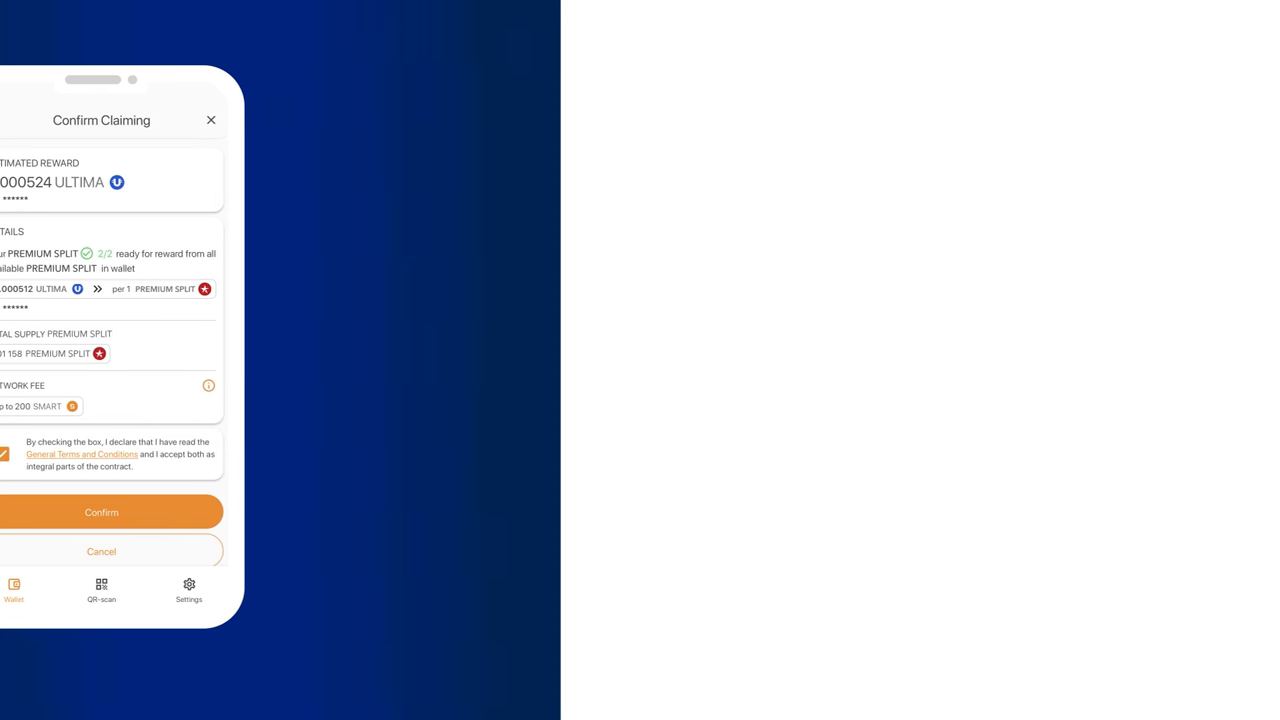
Step: Confirm claiming the estimated ULTIMA reward with the terms checkbox ticked
click(101, 512)
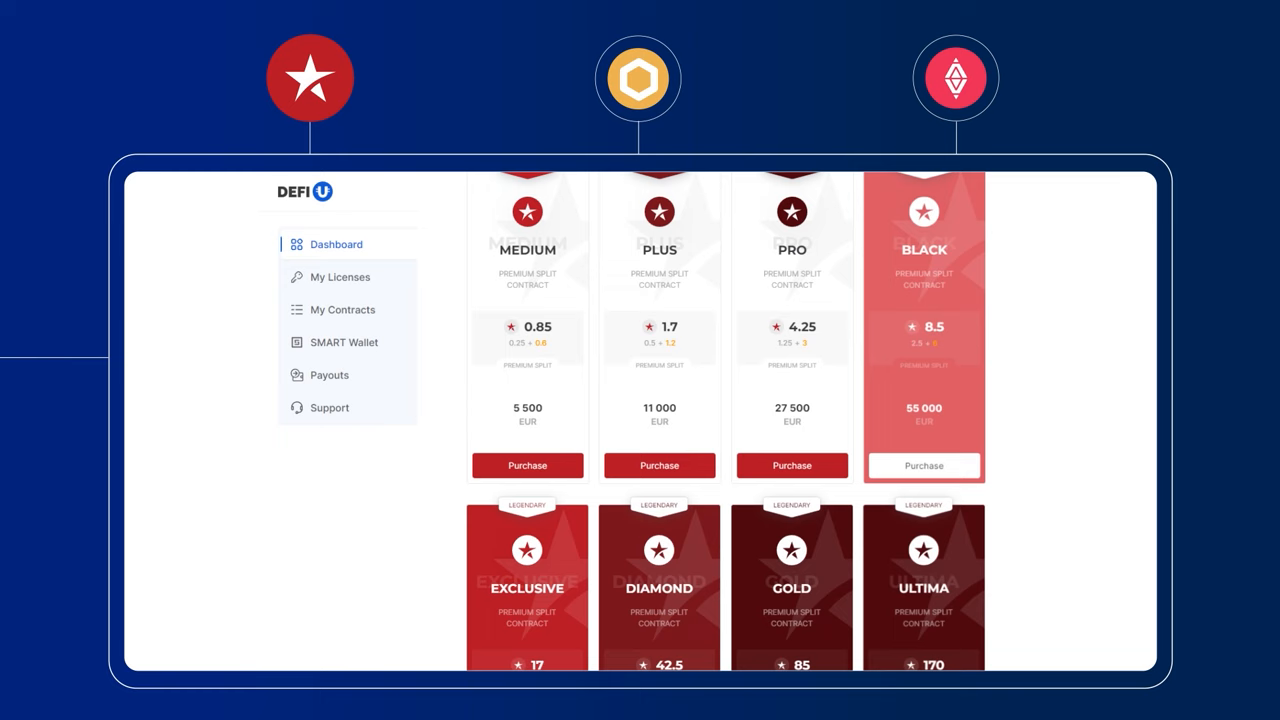
Step: Scroll the contract list to the LIGHT, AIR, STARTER and BASIC packages (220–2,750 EUR)
scroll(down, 3)
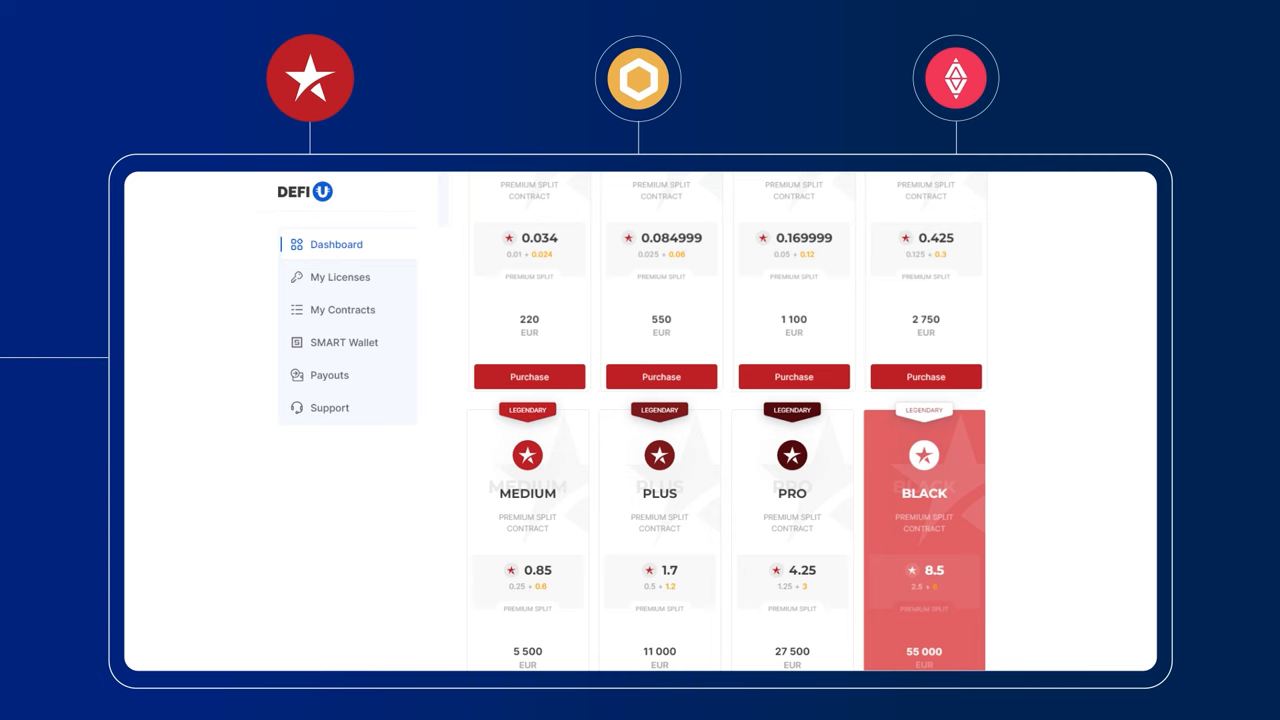
scroll(down, 3)
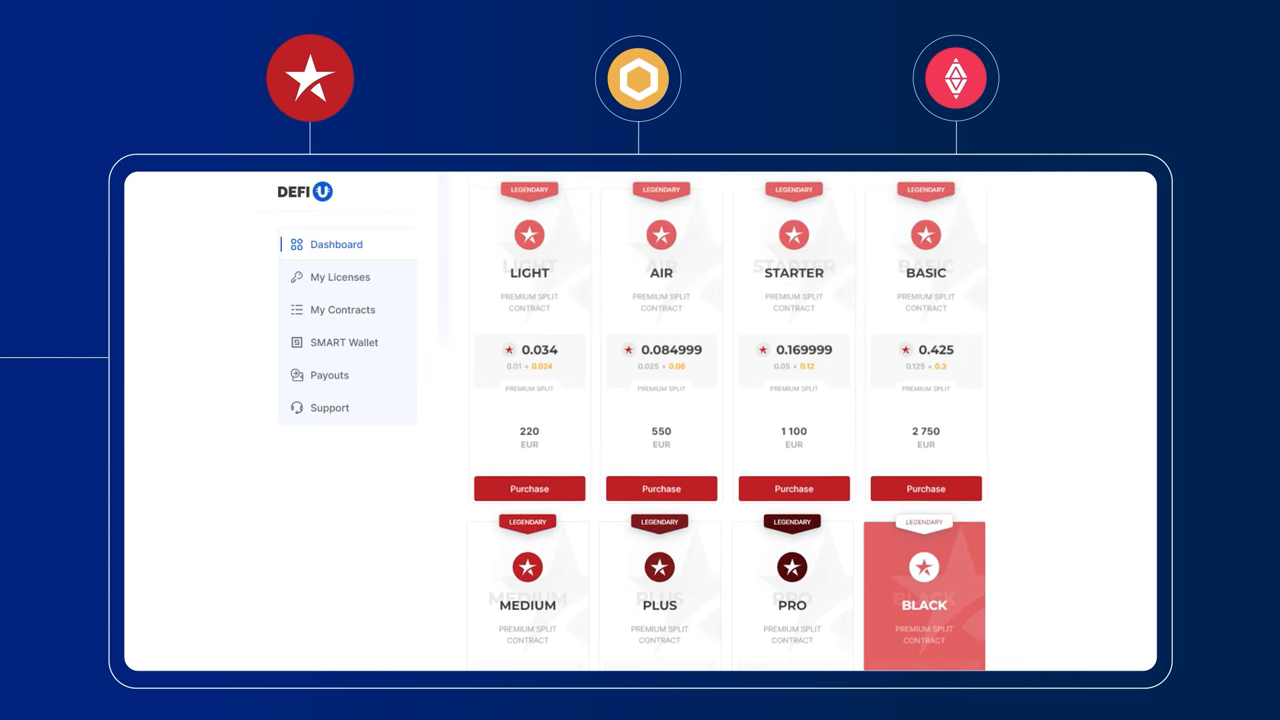